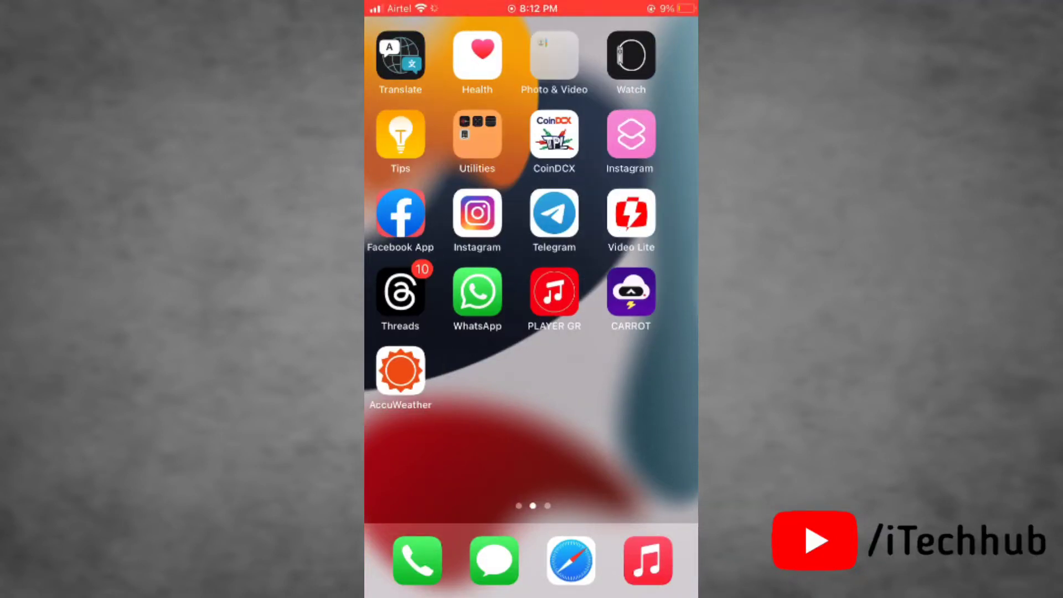
- Launch Telegram from the home screen and switch to its Settings screen
scroll("left", 3)
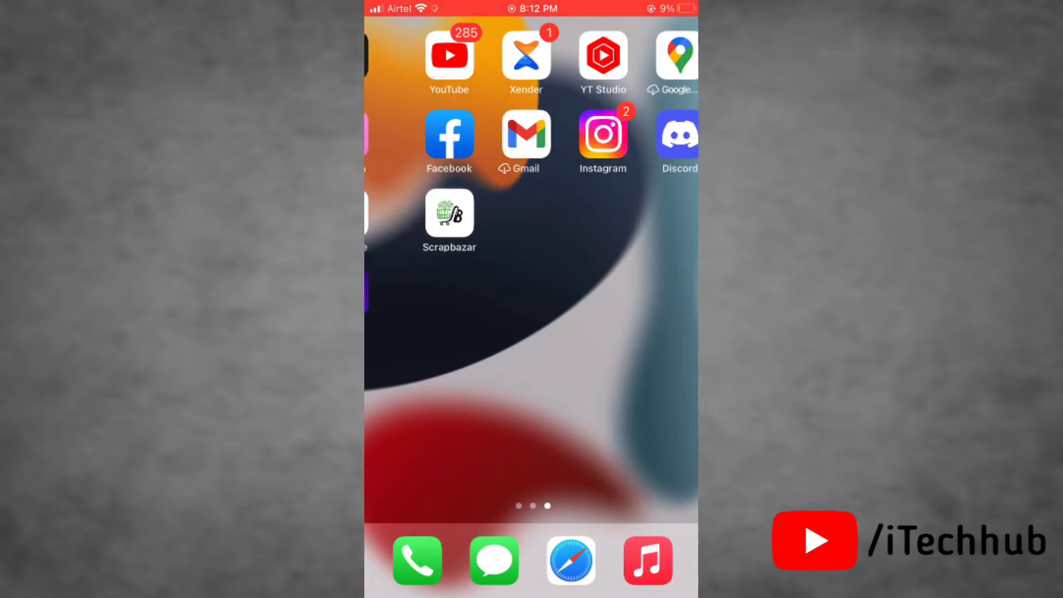
scroll("left", 3)
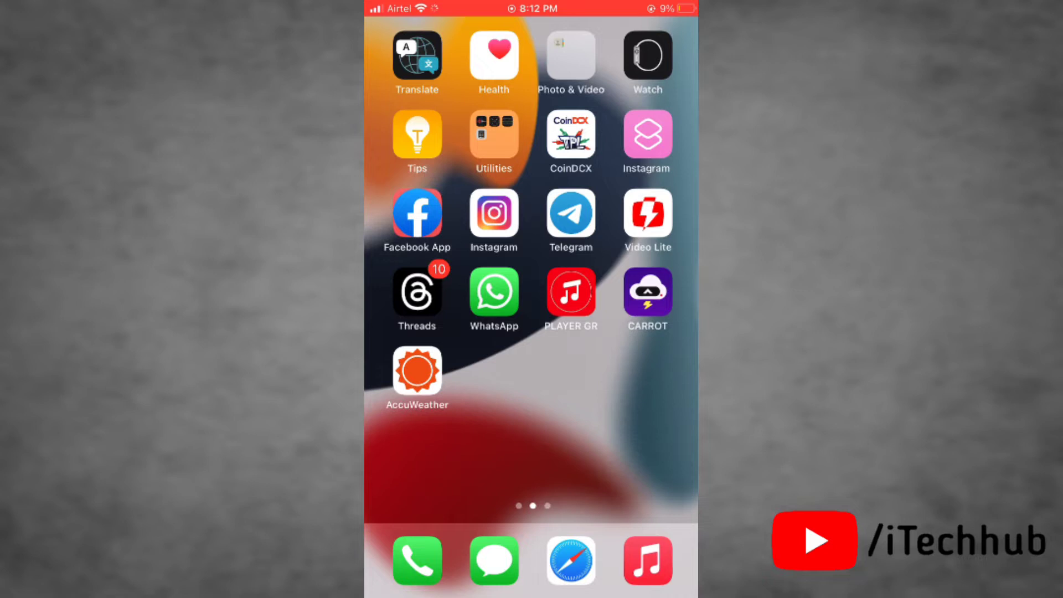
scroll("left", 3)
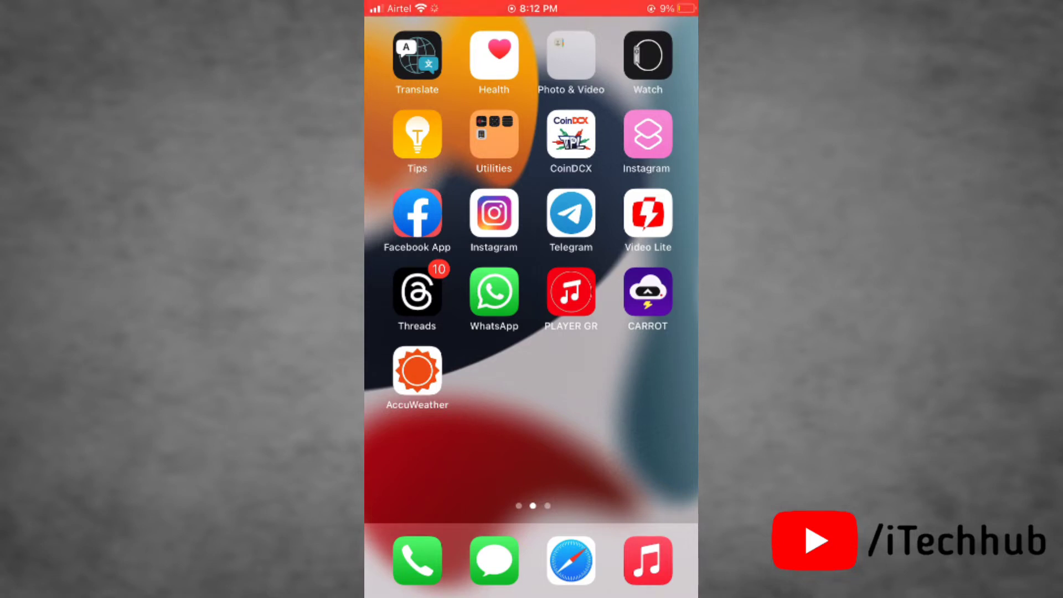
left_click(570, 213)
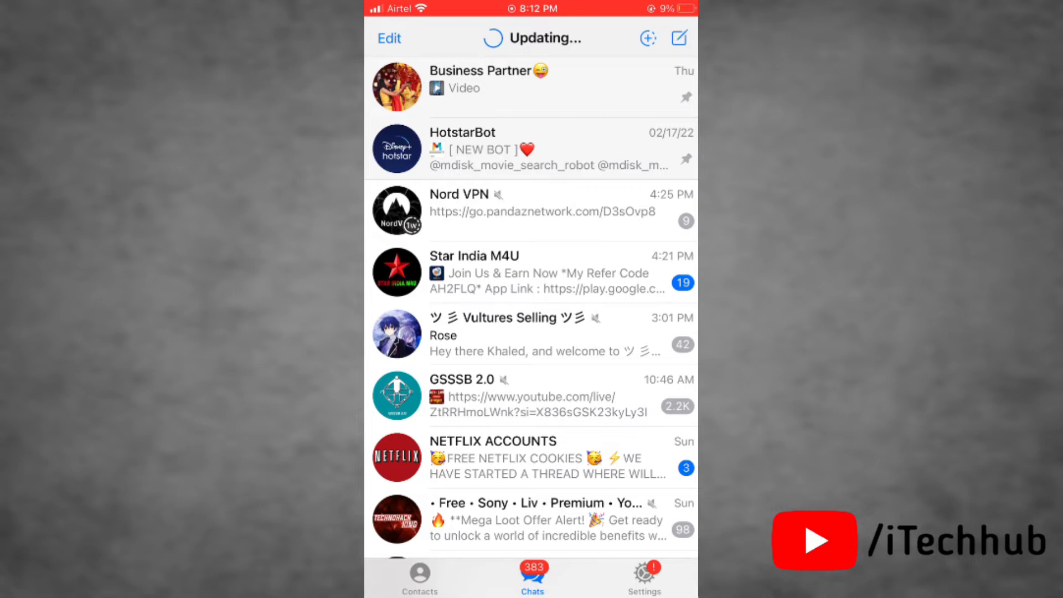
left_click(643, 577)
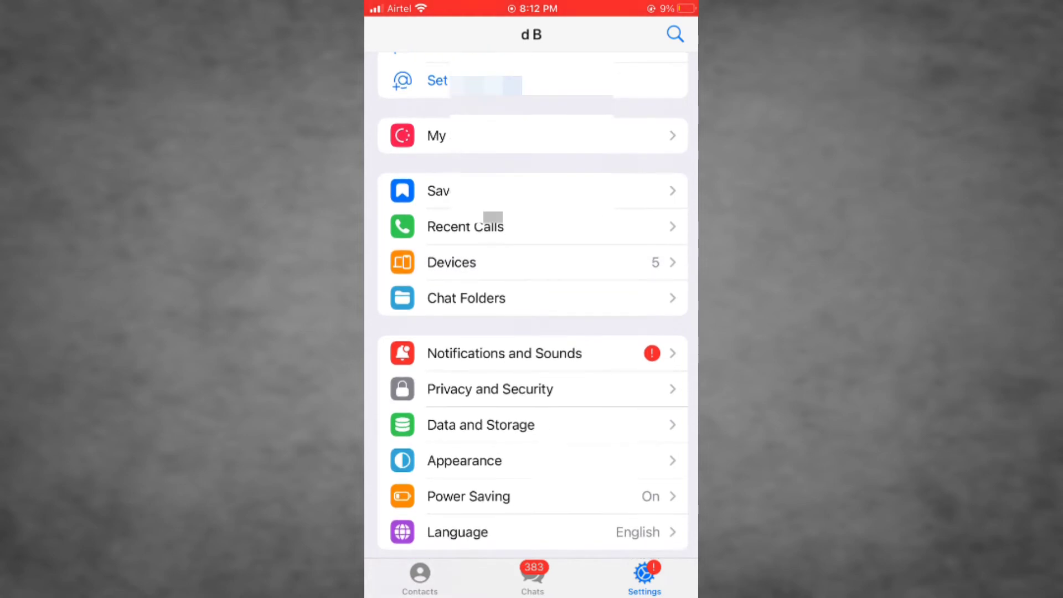
- Go to Data and Storage, then Storage Usage, showing 649.9 MB of cached media
left_click(479, 426)
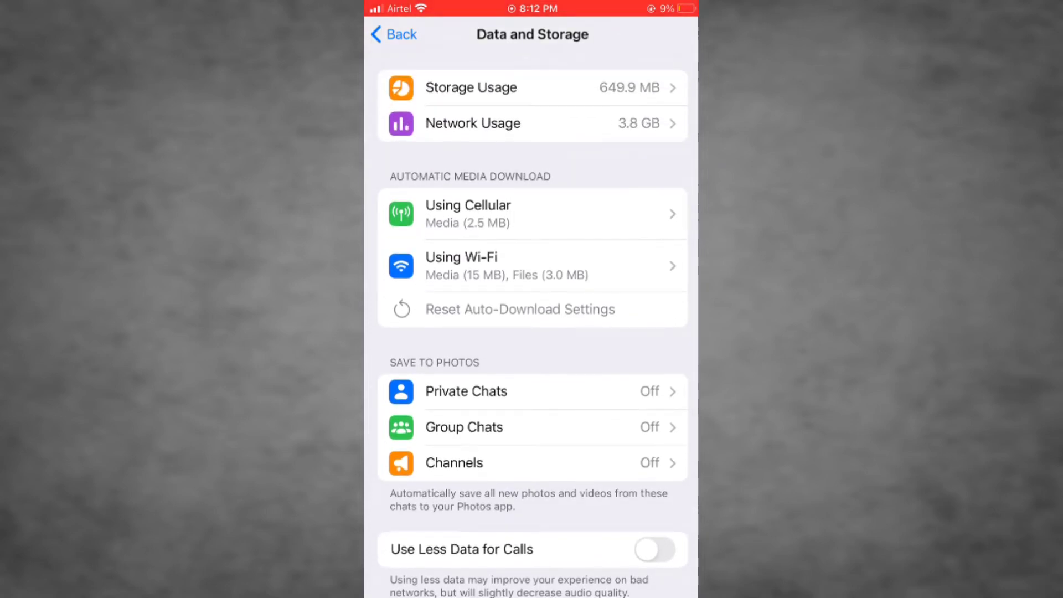
left_click(533, 87)
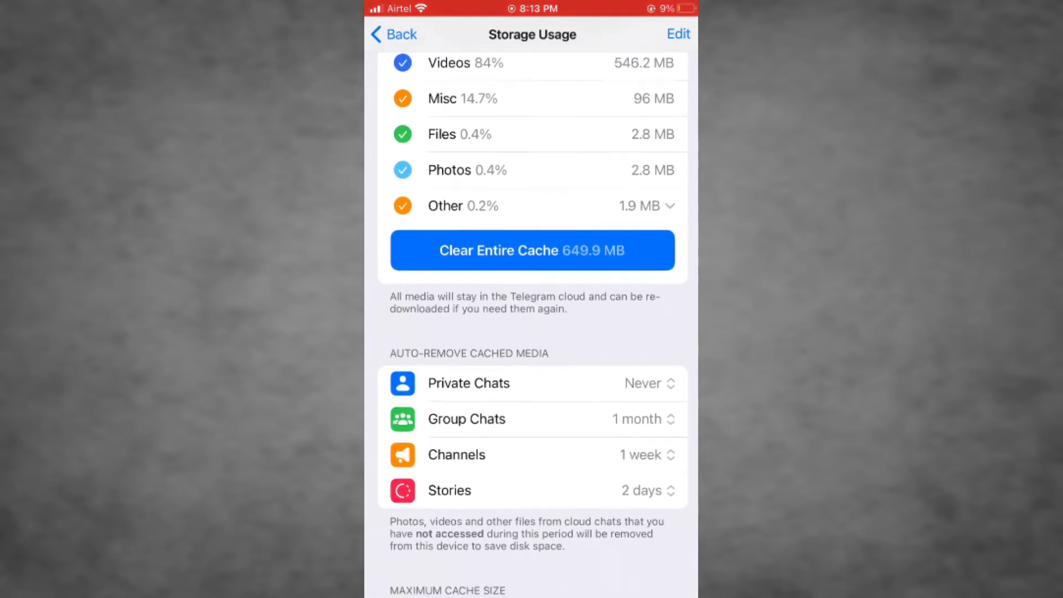
- Clear the entire 649.9 MB cache and confirm, reaching the Storage Cleared message
left_click(419, 64)
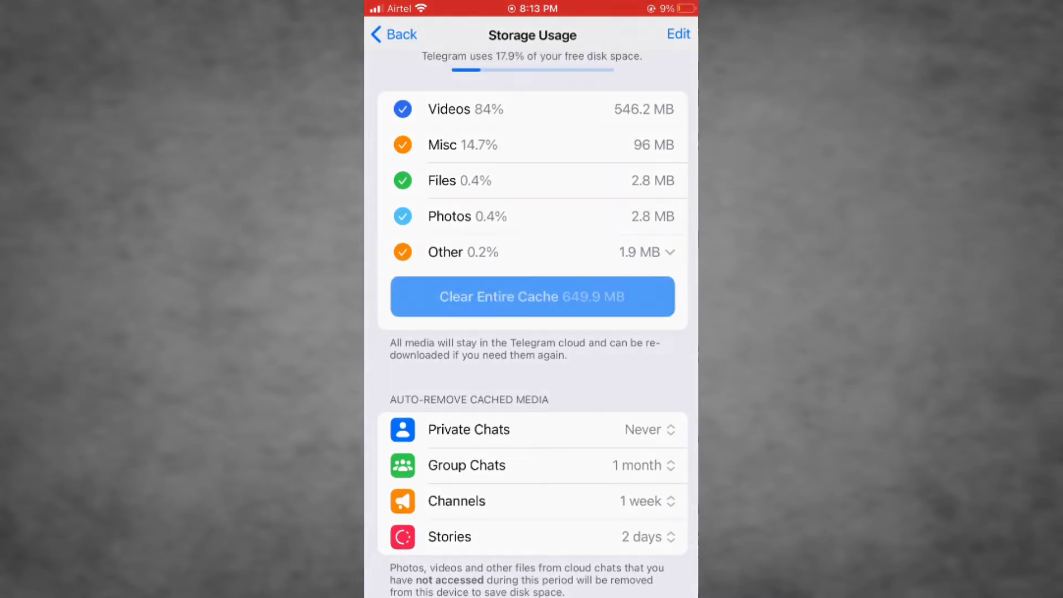
left_click(531, 297)
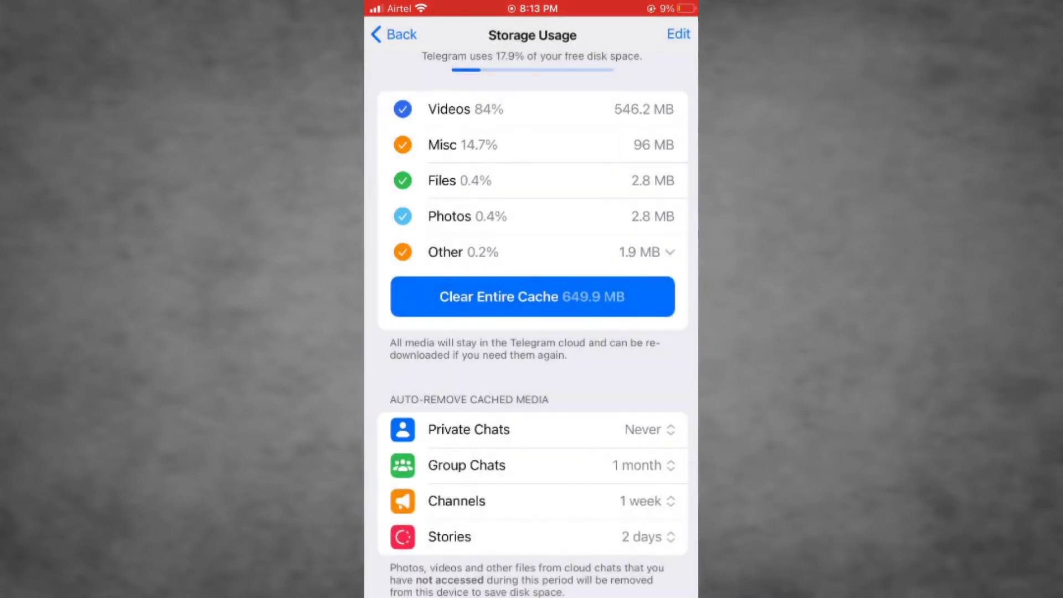
left_click(532, 297)
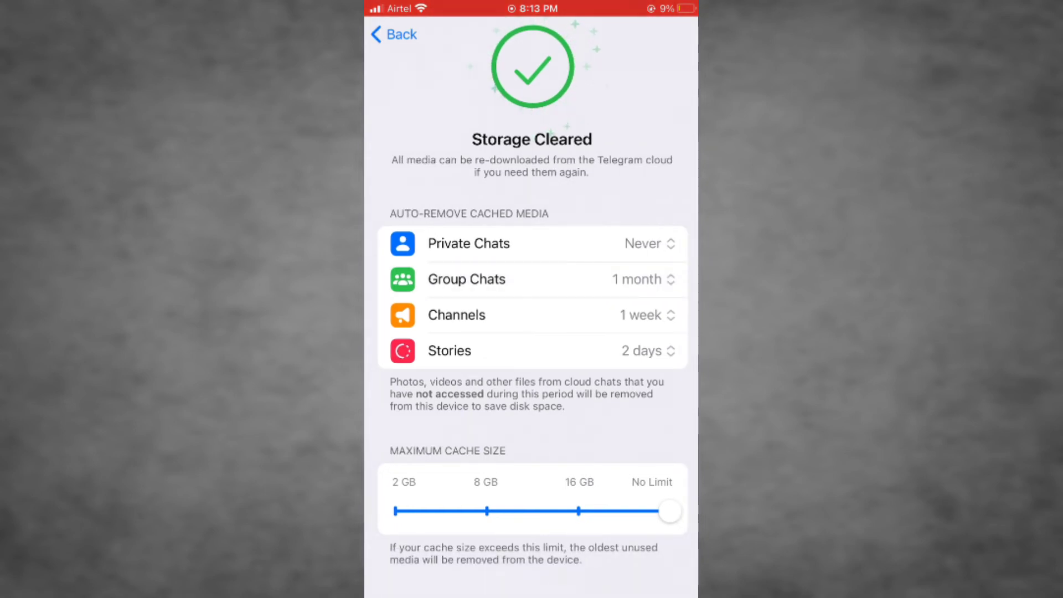
- Go back to Data and Storage showing 0 B, then return to the home screen's third page
left_click(394, 34)
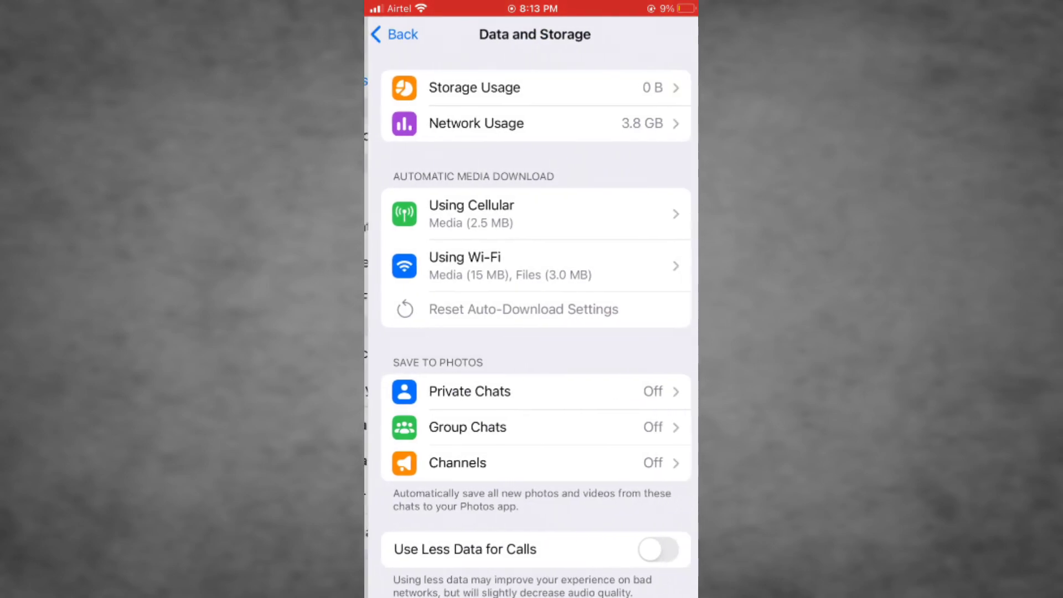
key("home")
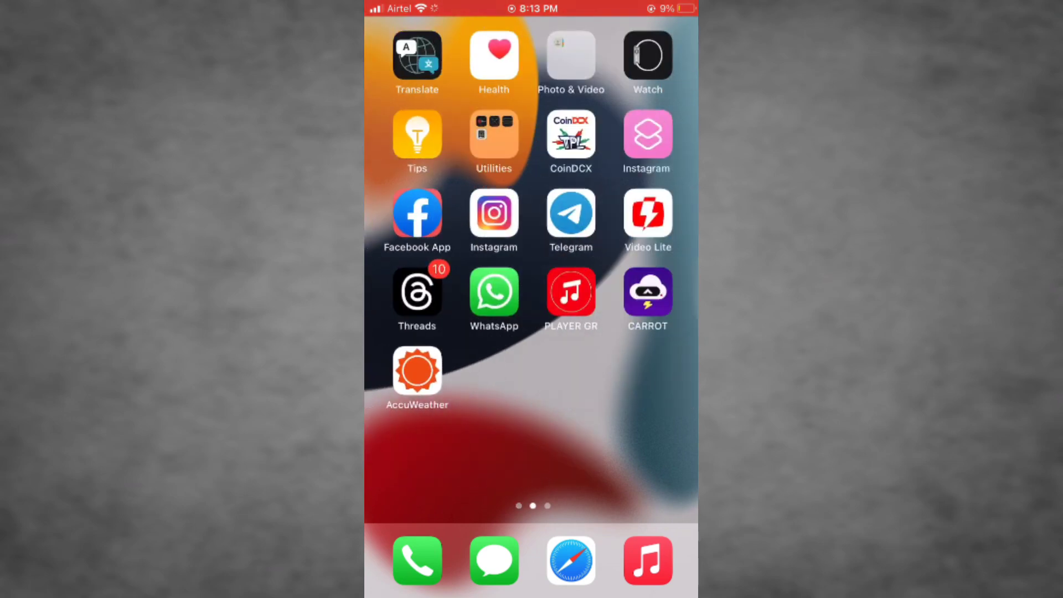
scroll("left", 3)
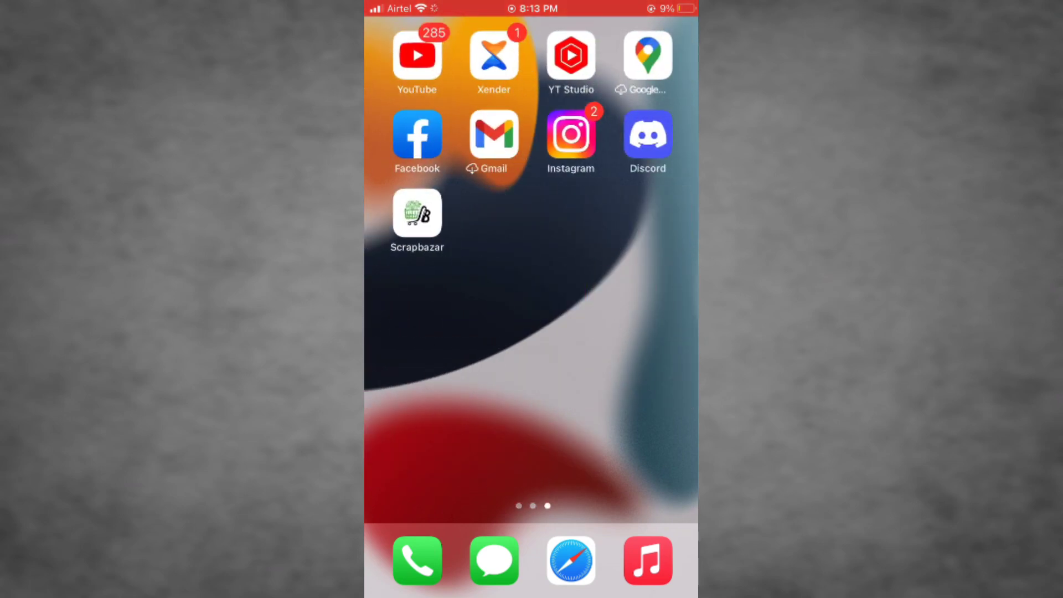